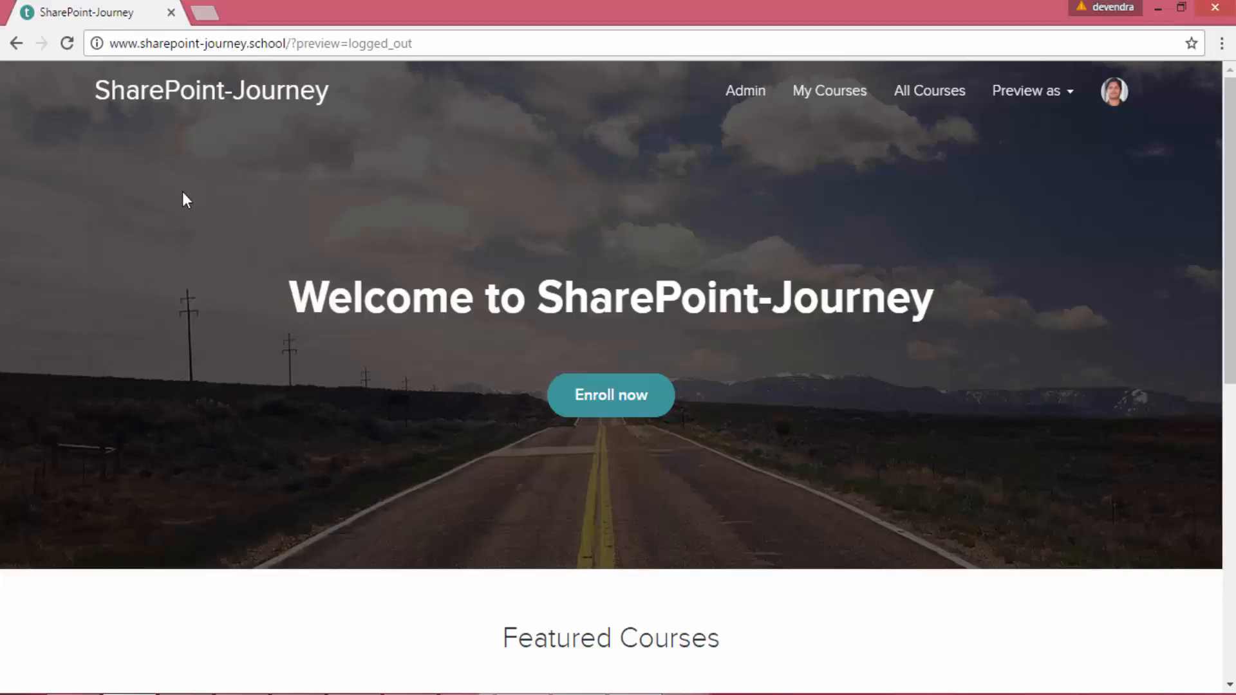
pyautogui.moveTo(628, 402)
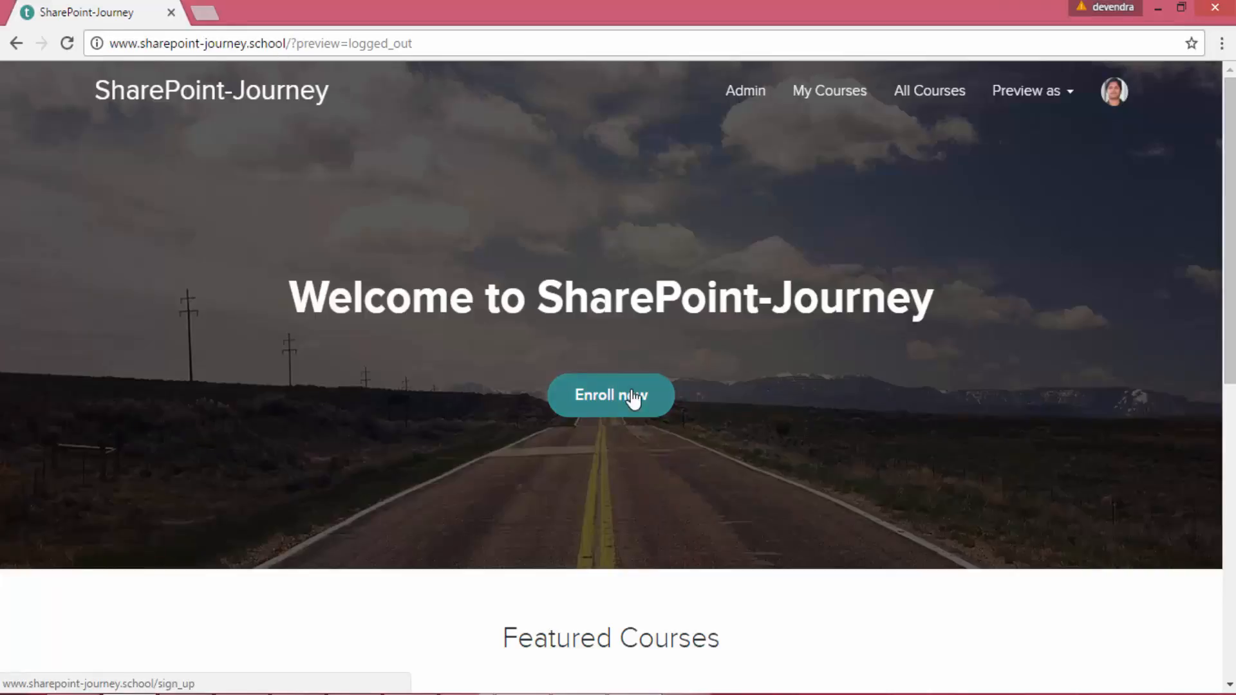
# - Search the Modern Invoices library for PPT and show the full results listing Invoice PPT.pptx
pyautogui.scroll(-3)
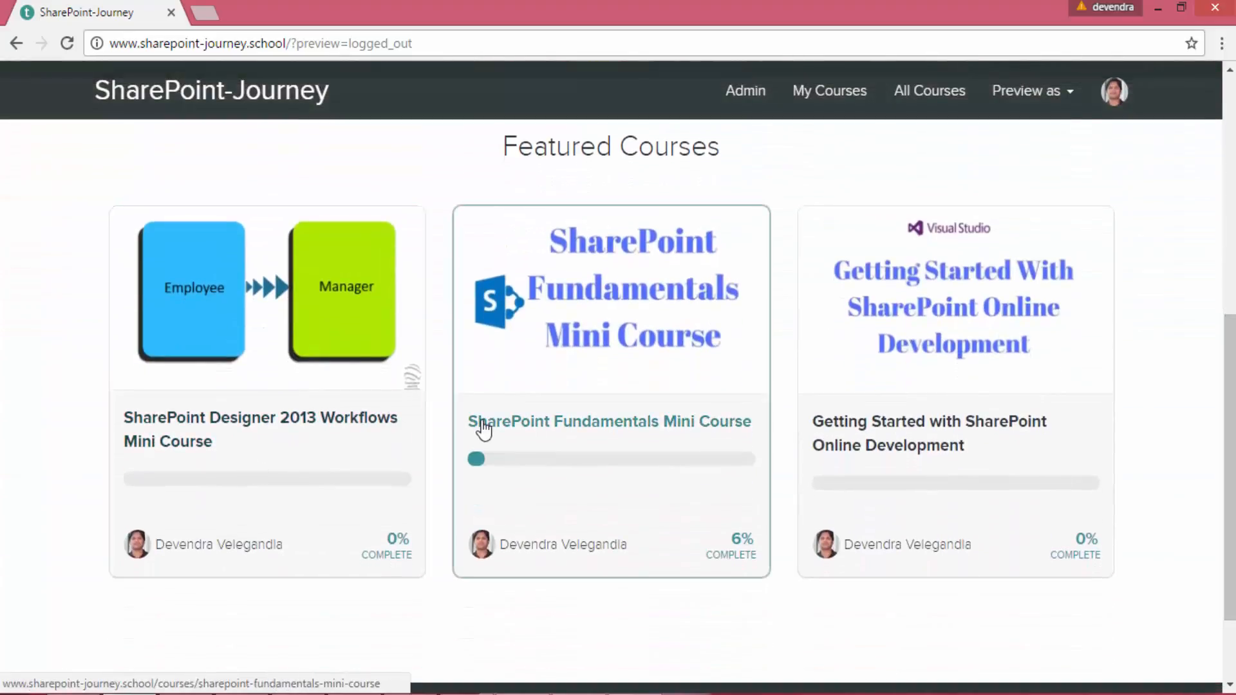
pyautogui.moveTo(413, 452)
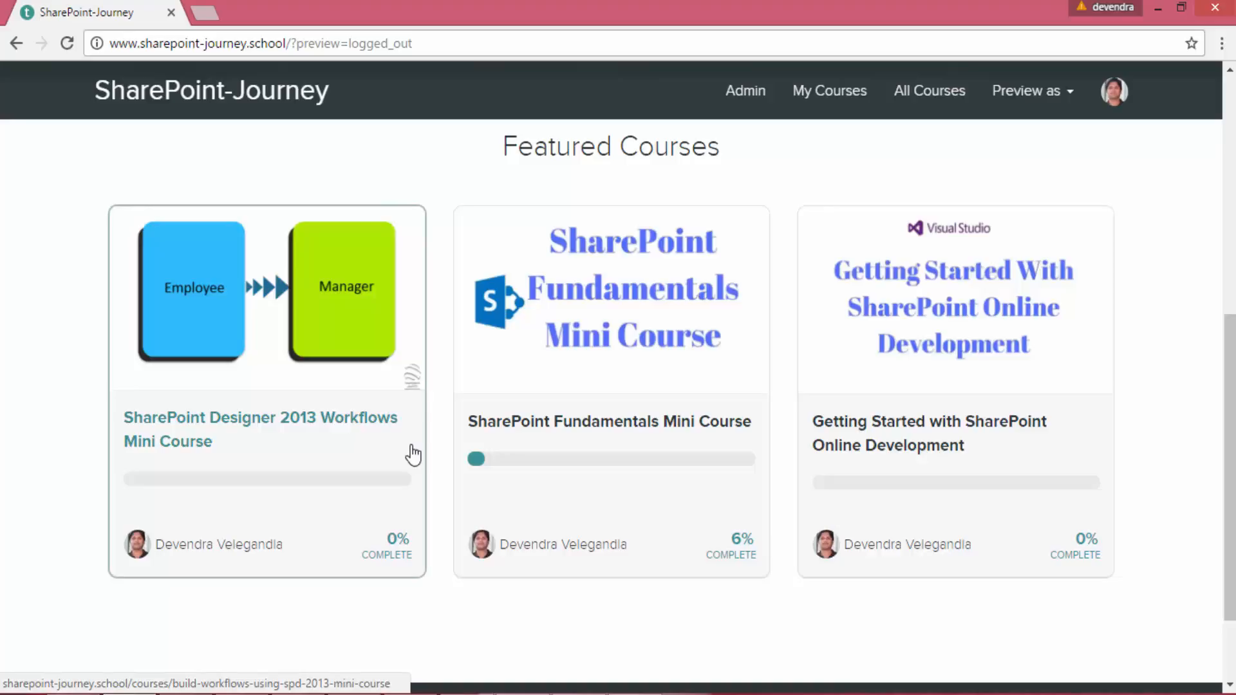
pyautogui.moveTo(620, 454)
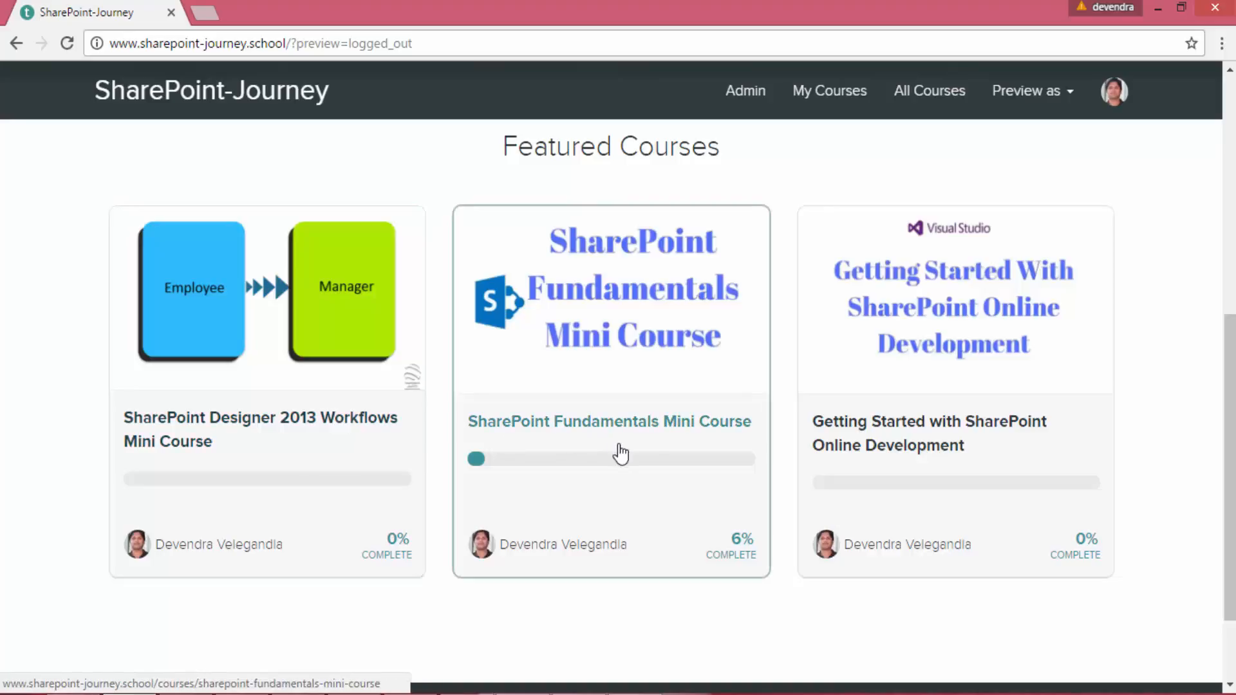
pyautogui.moveTo(852, 484)
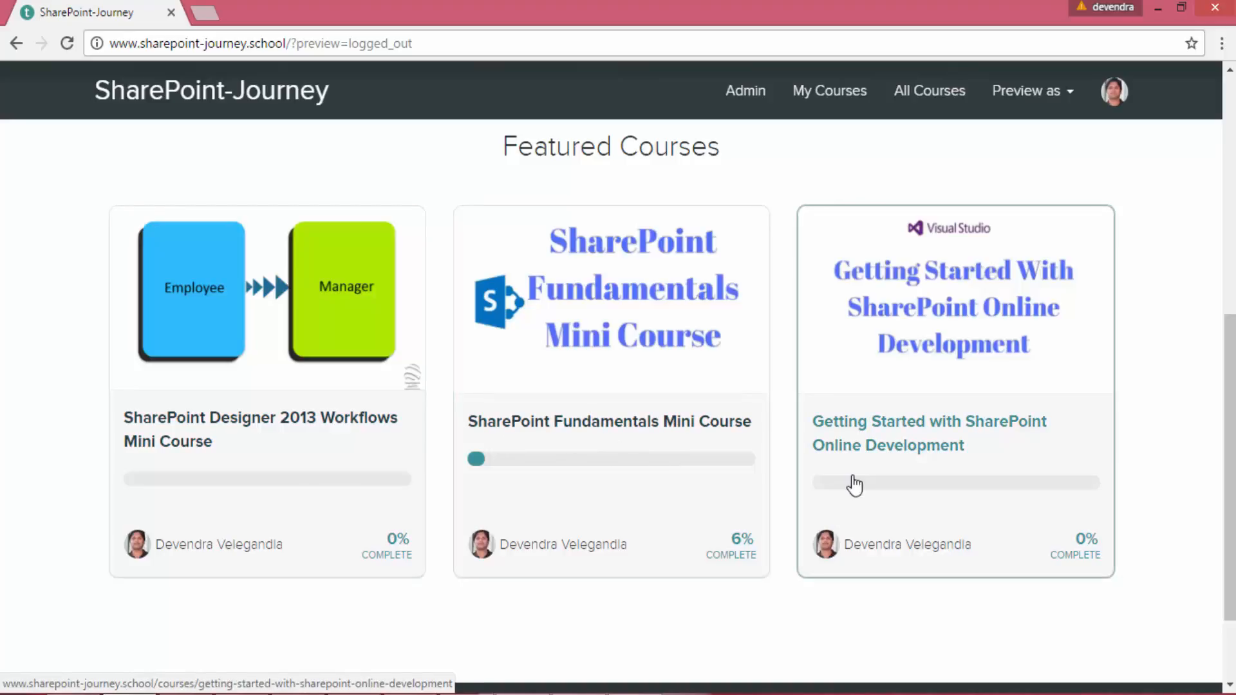
pyautogui.moveTo(421, 422)
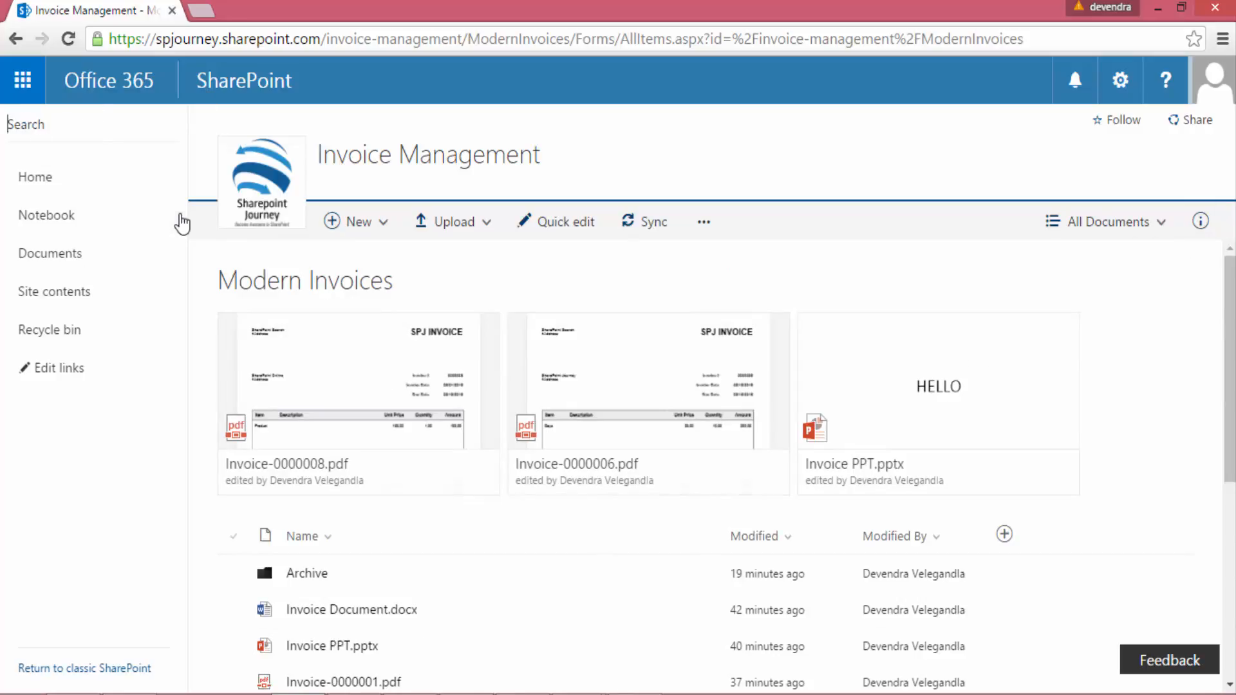
pyautogui.write('PPY')
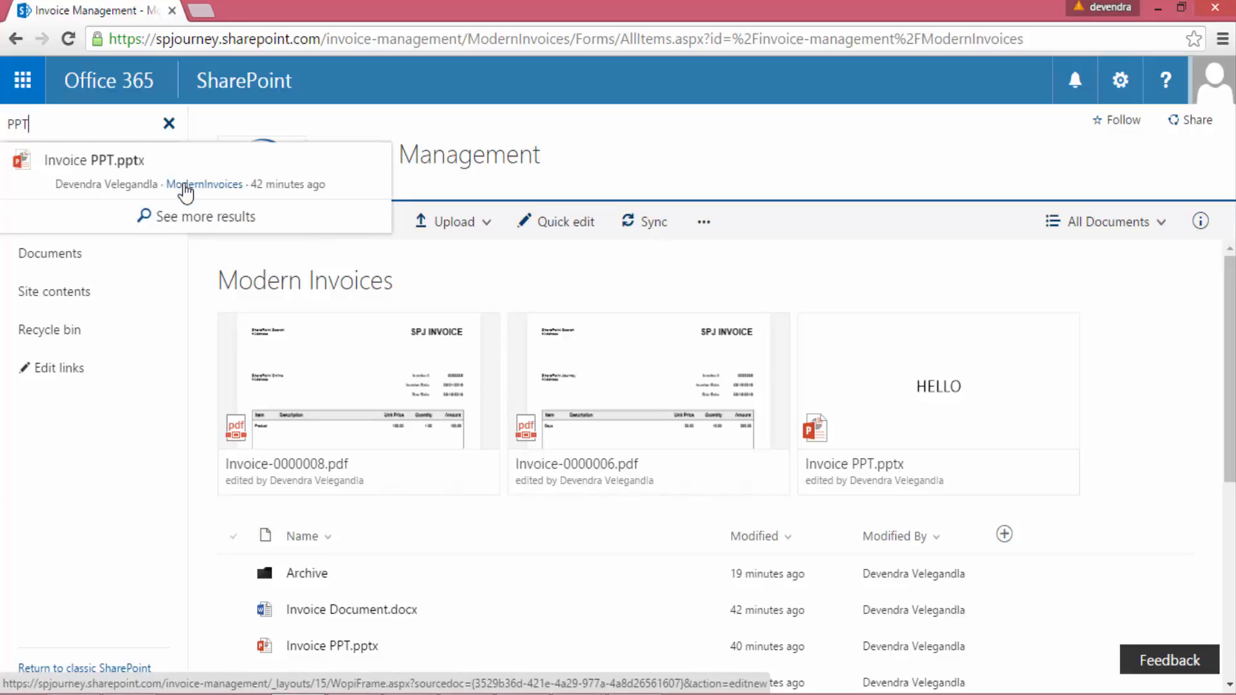
pyautogui.moveTo(206, 219)
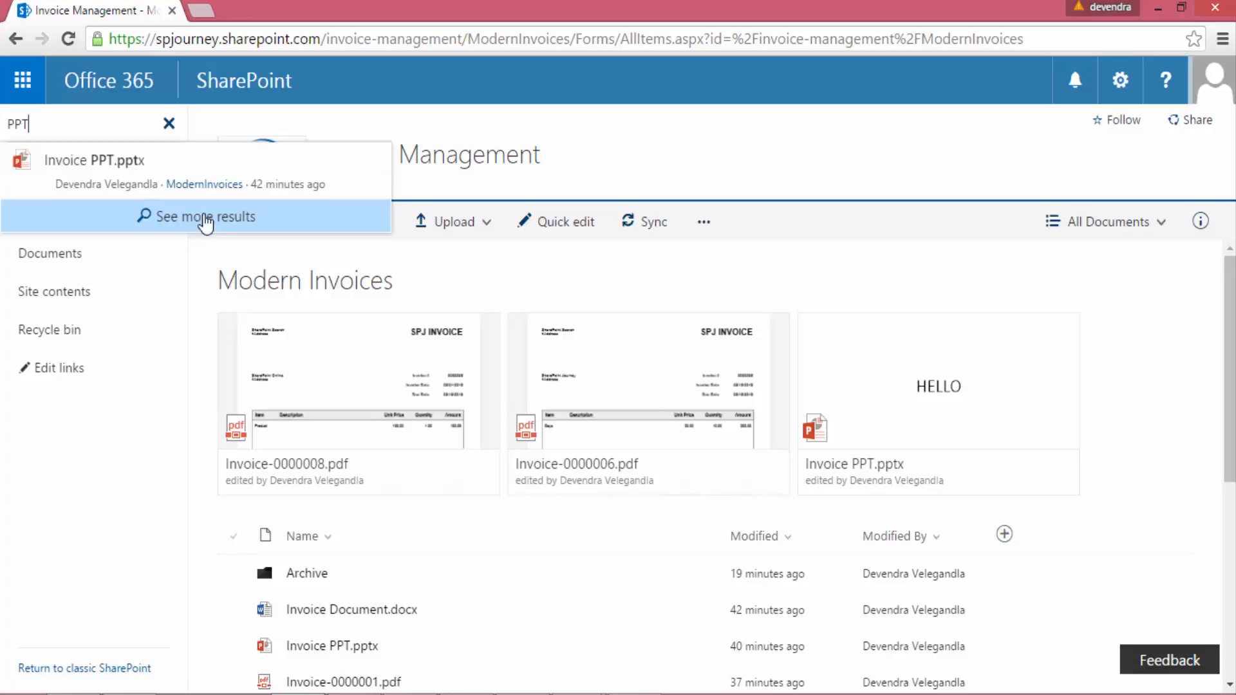
pyautogui.click(203, 216)
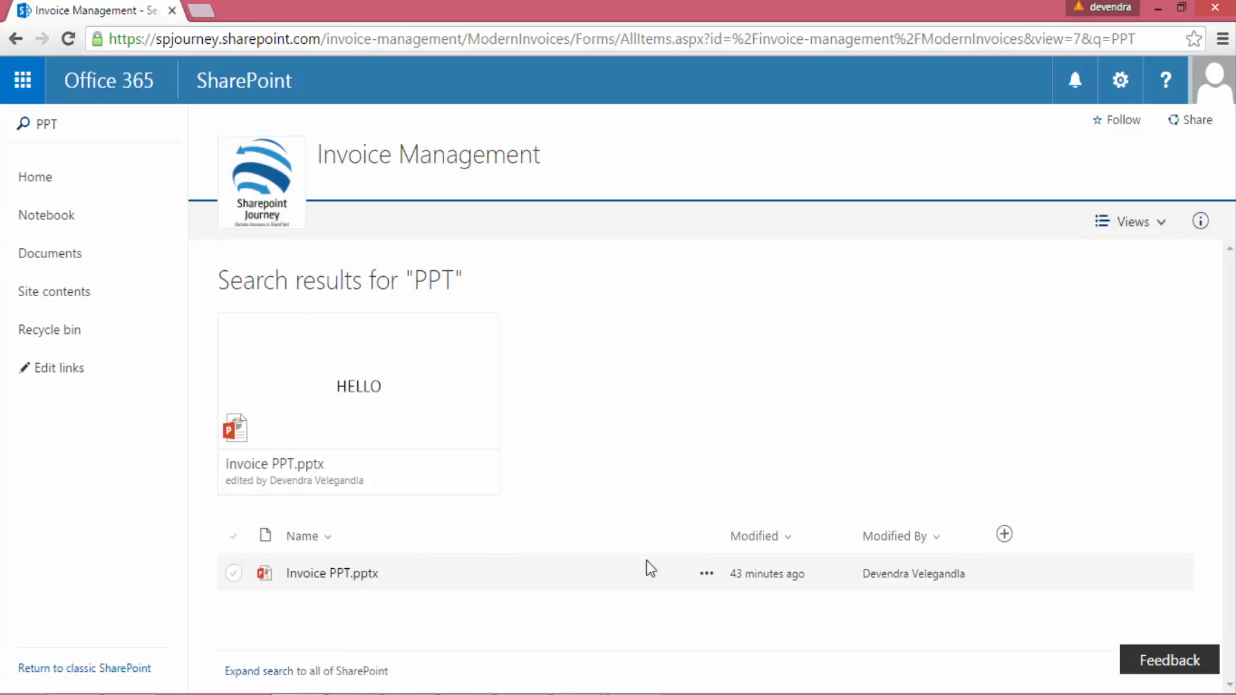
# - Clear the PPT query from the search box ready for a new search
pyautogui.click(45, 124)
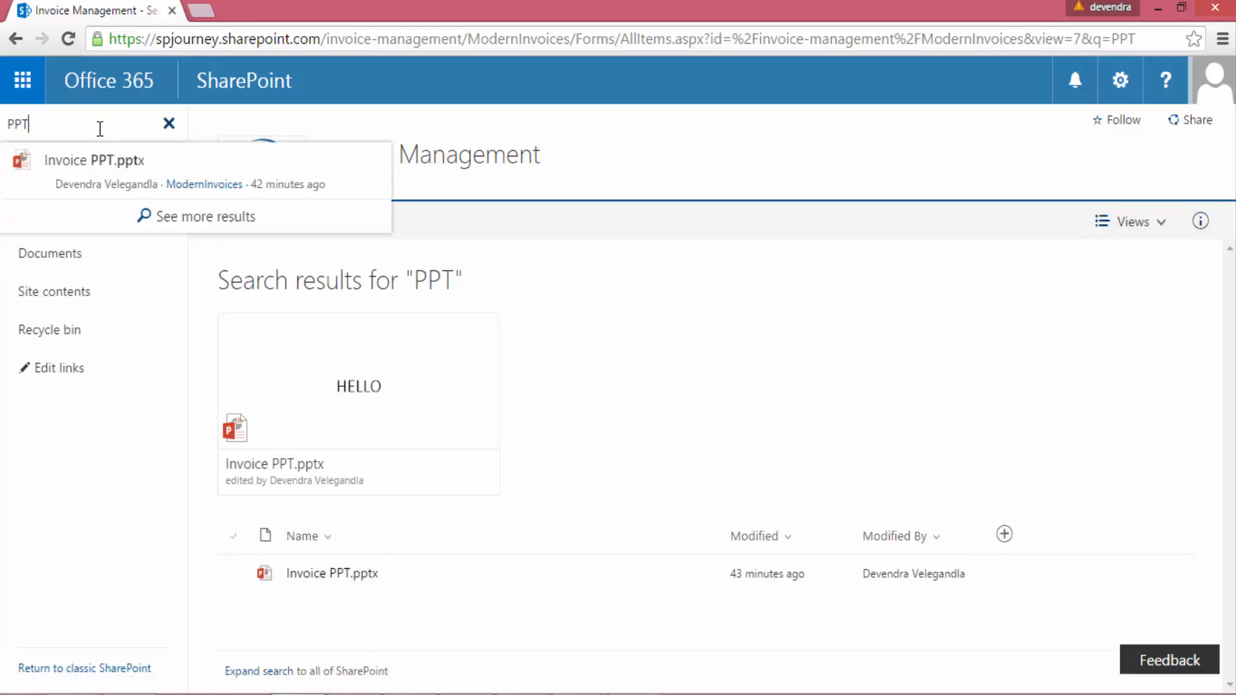
pyautogui.click(168, 123)
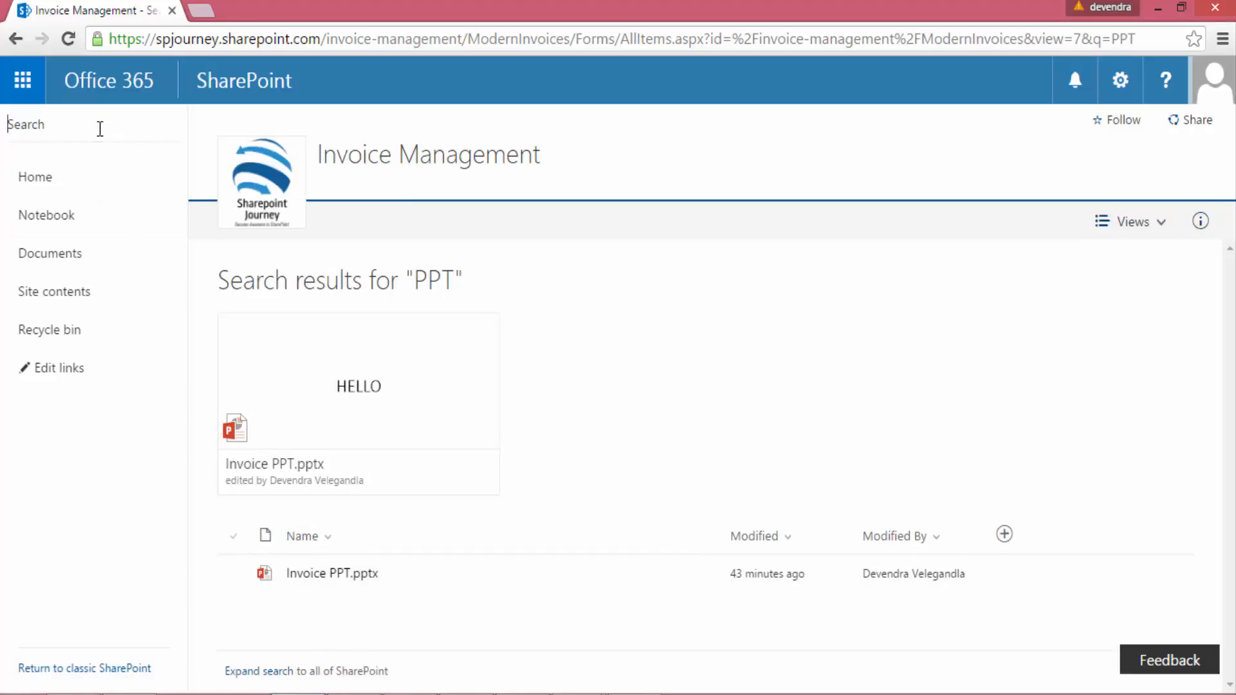
# - Search for Excel, which finds nothing, and remove the query
pyautogui.write('Excel')
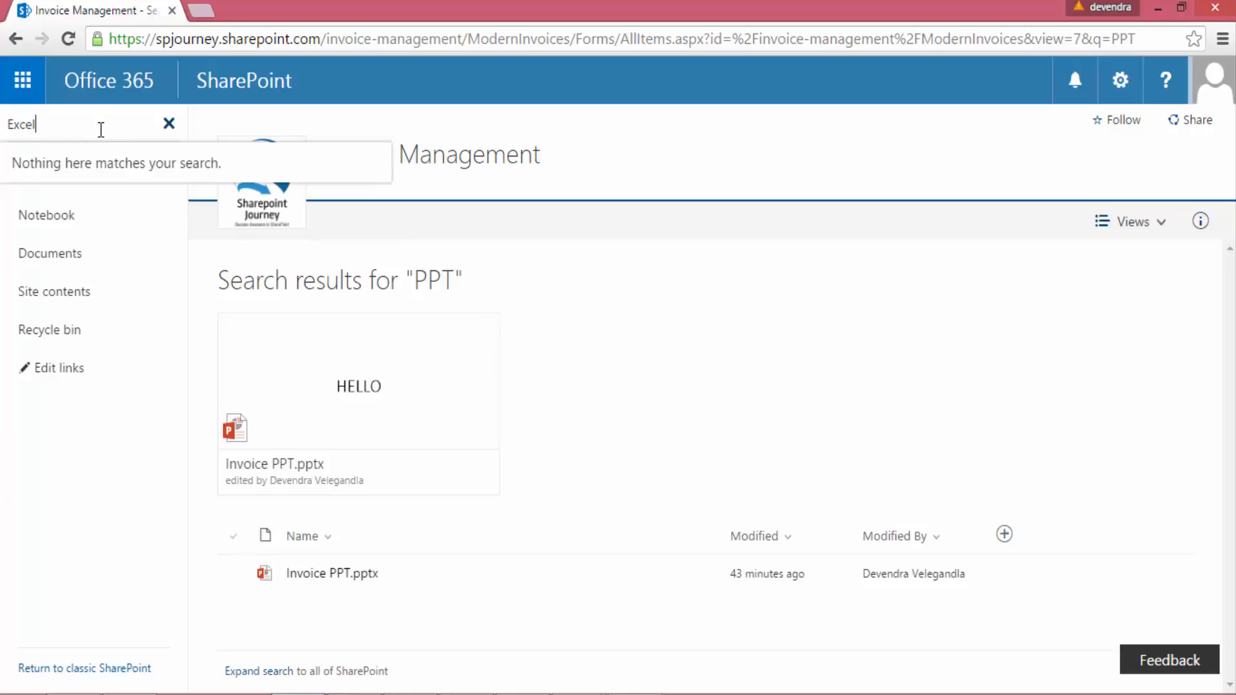
pyautogui.press('Backspace')
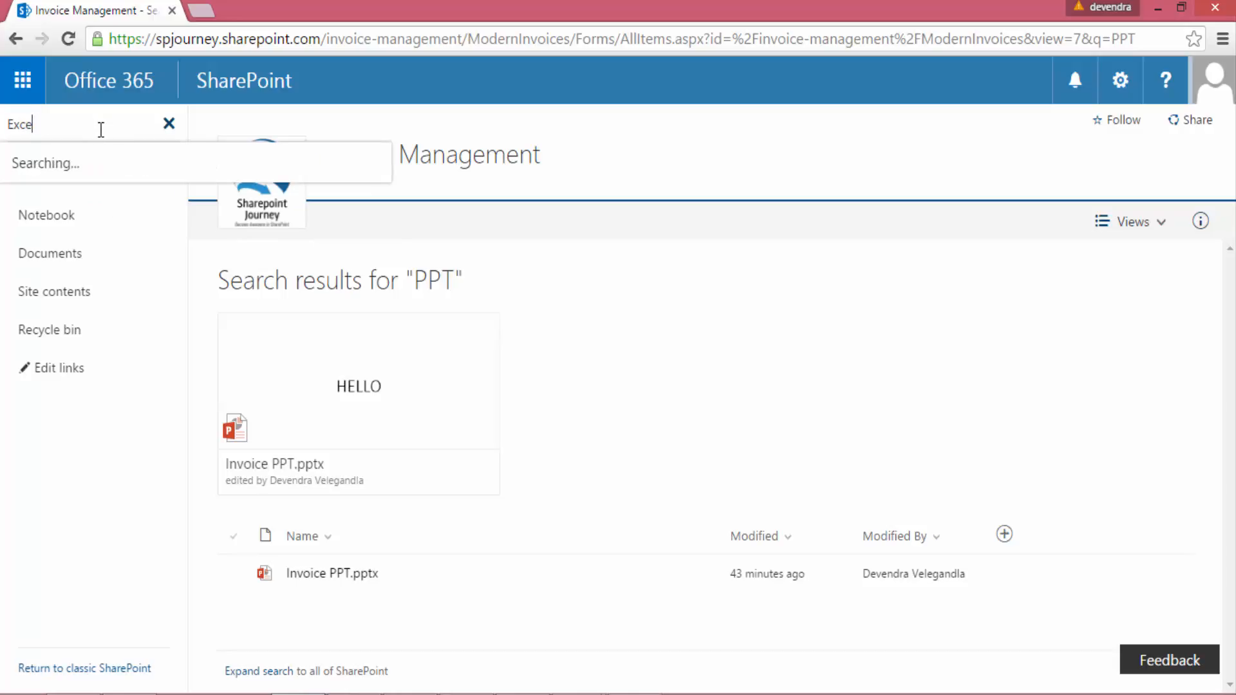
# - Search for Invoice and show the full results listing the invoice PDFs, Word and PowerPoint files
pyautogui.write('Invoi')
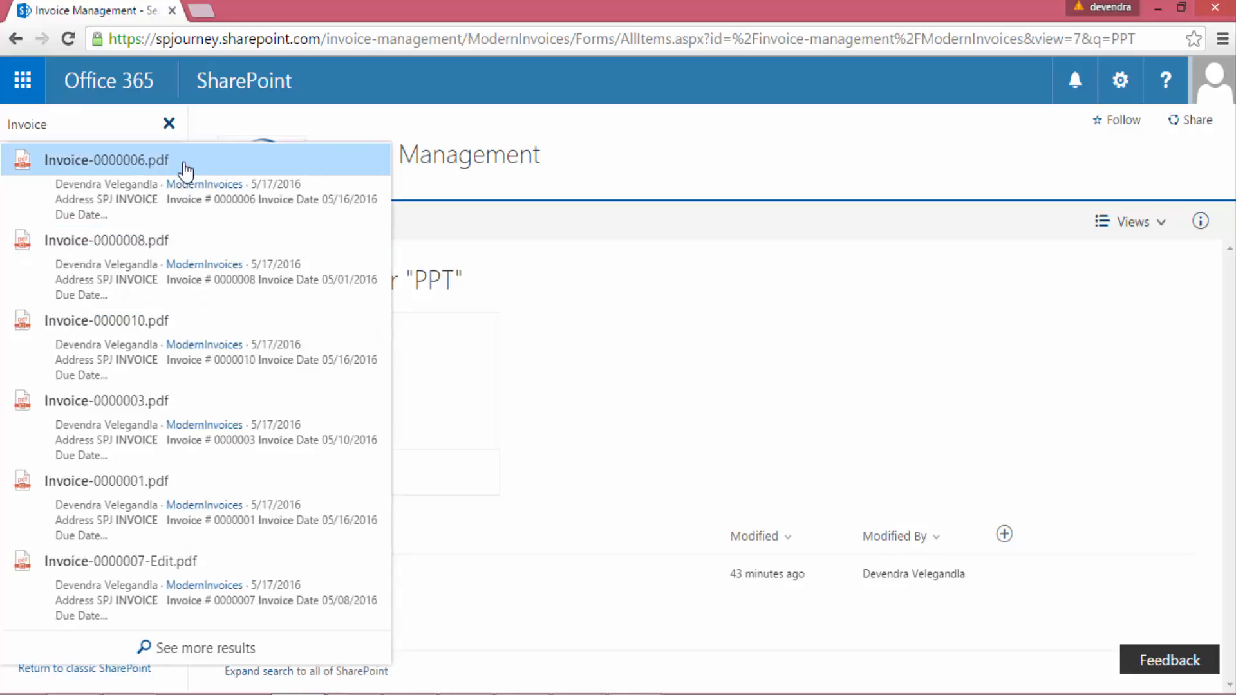
pyautogui.moveTo(196, 306)
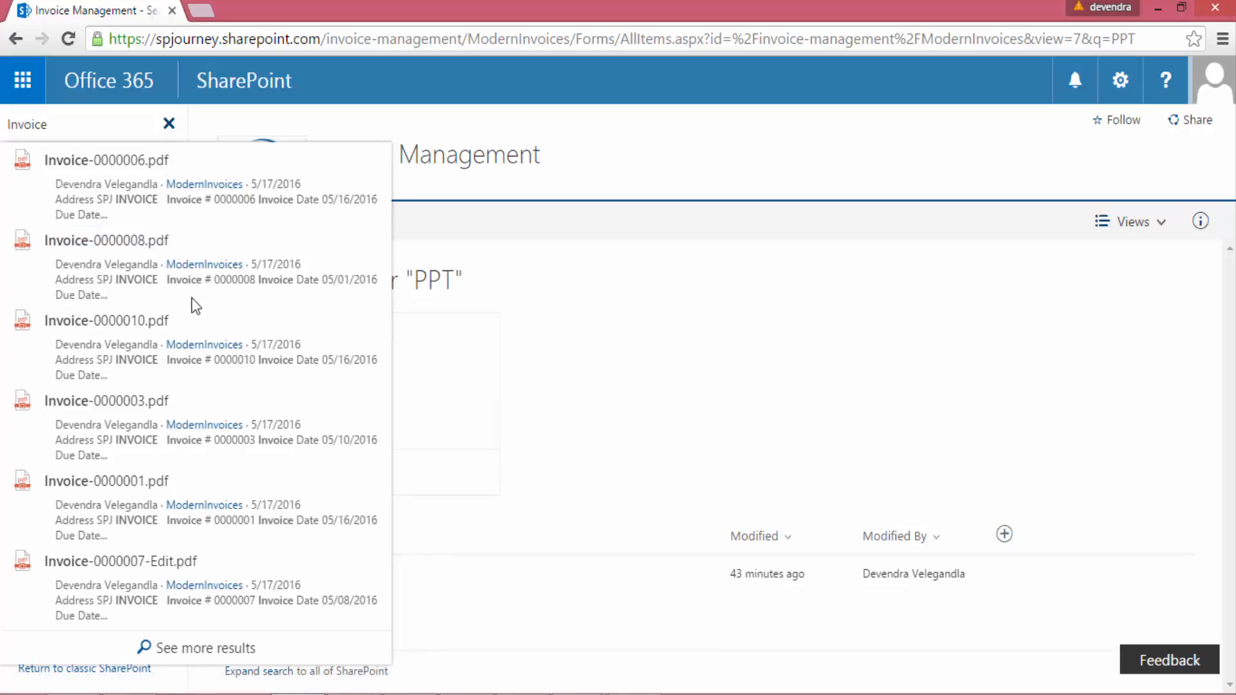
pyautogui.moveTo(143, 331)
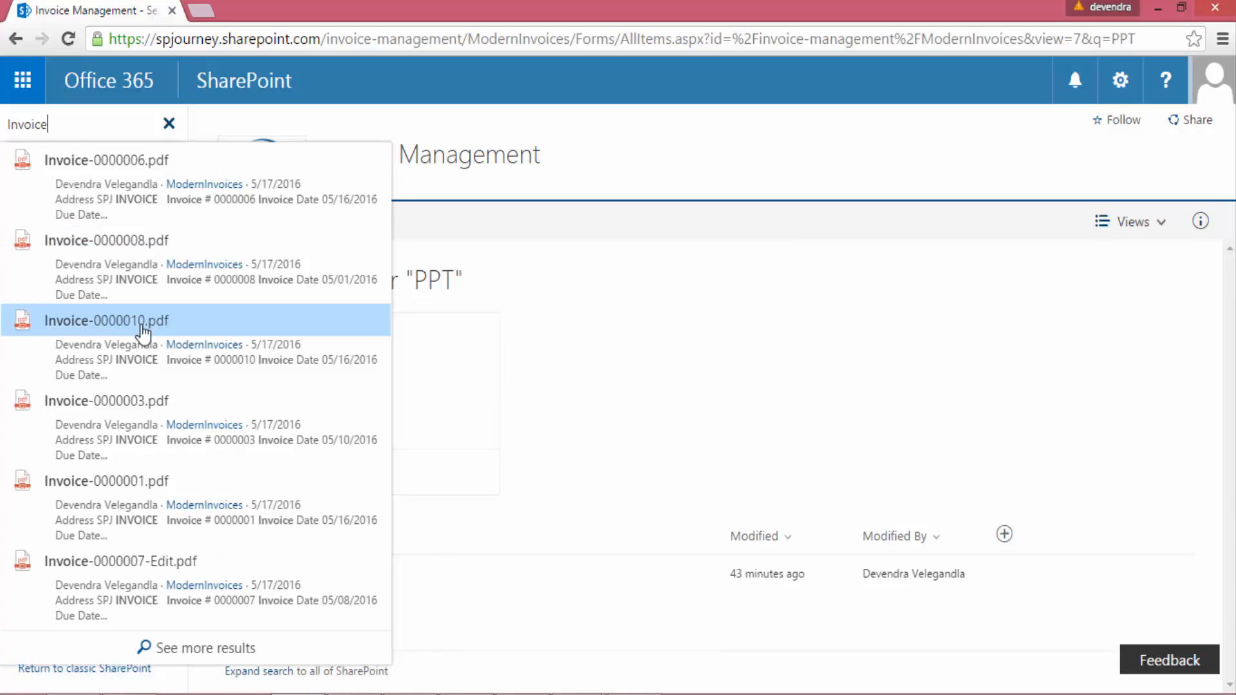
pyautogui.moveTo(178, 654)
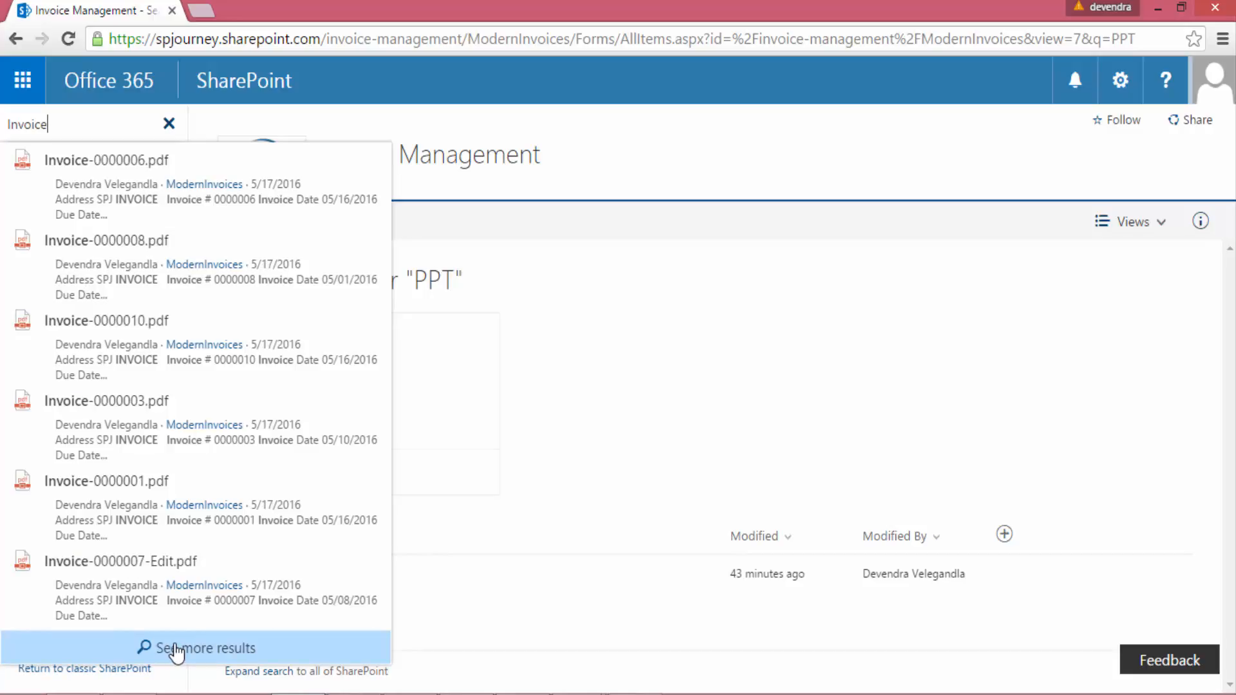
pyautogui.click(193, 647)
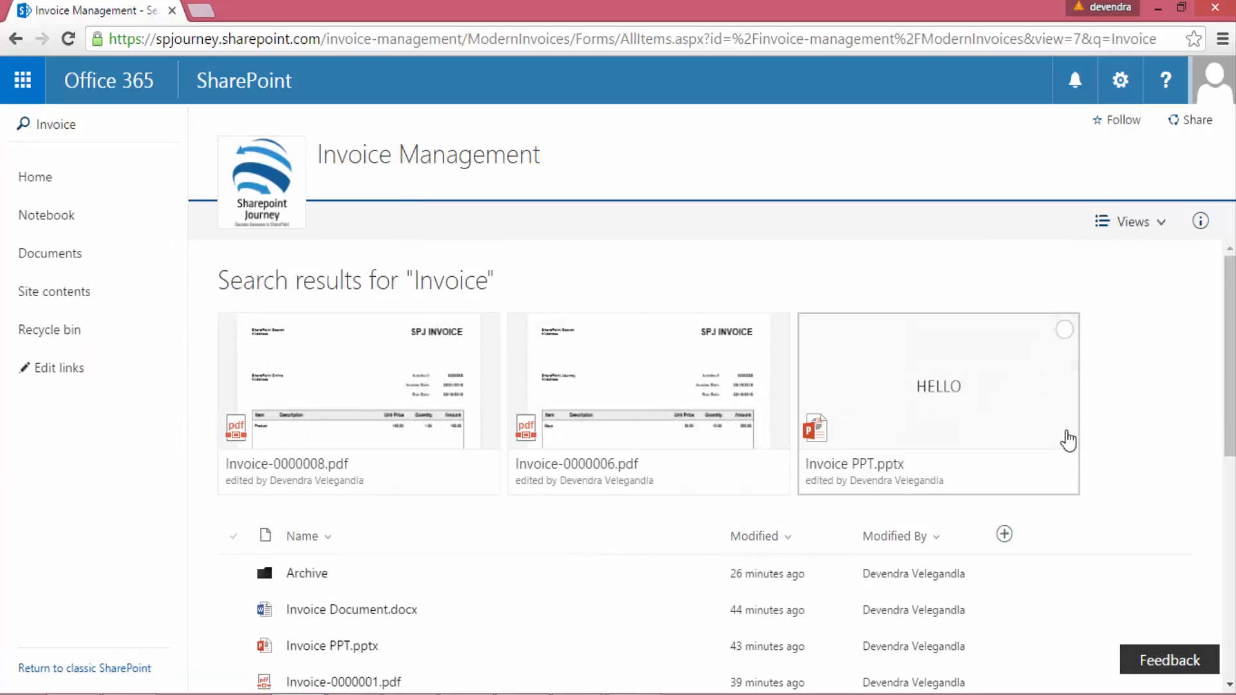
pyautogui.scroll(-3)
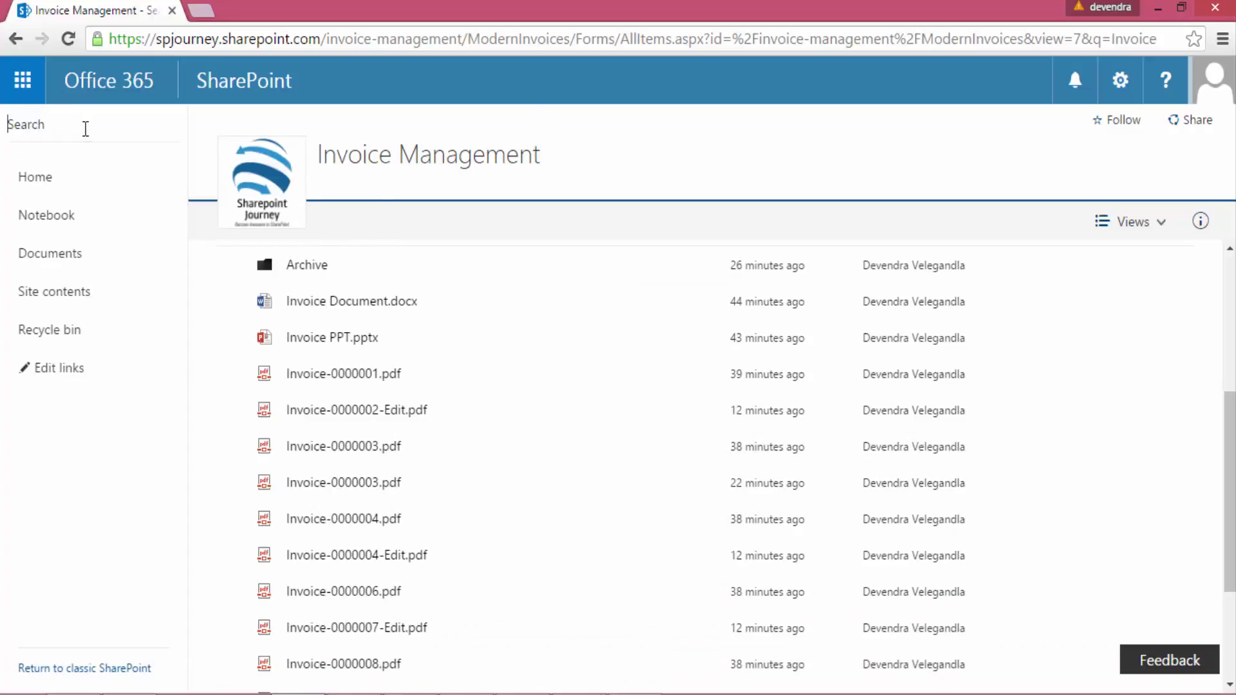
# - Run a new library search for Edit, listing the edited invoice PDFs
pyautogui.write('Edit')
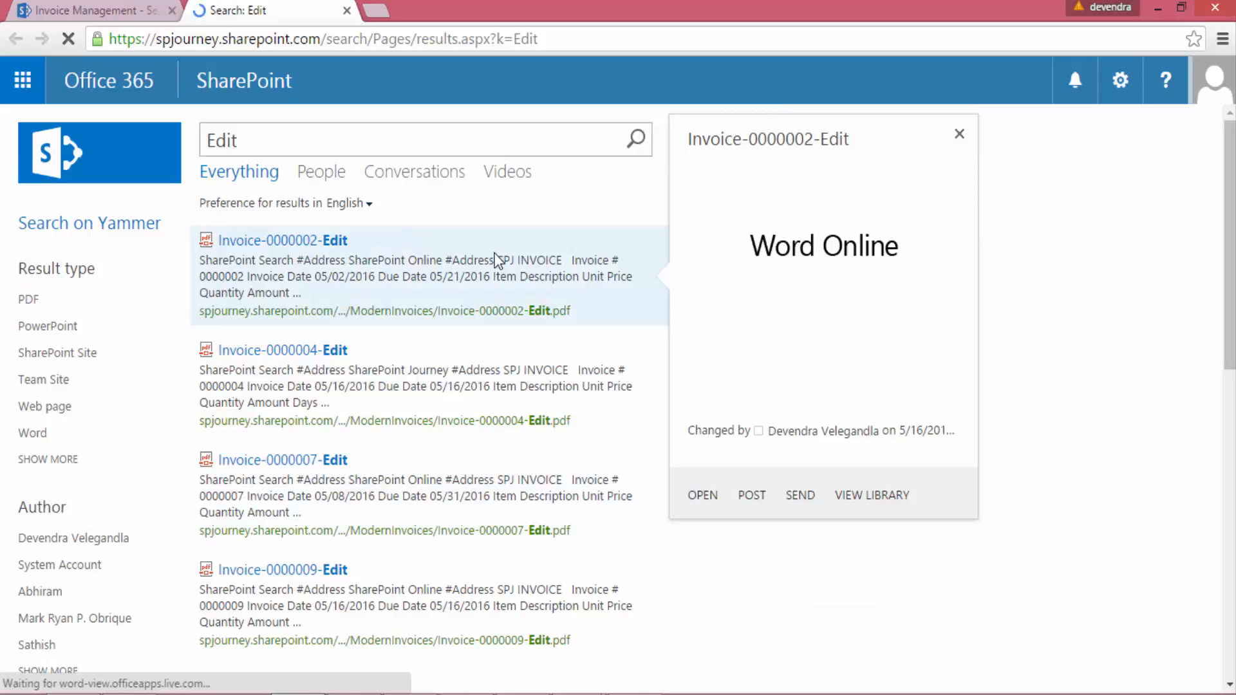
# - Review the all-of-SharePoint Edit results, then return to the library tab's four edited invoice PDFs
pyautogui.click(872, 494)
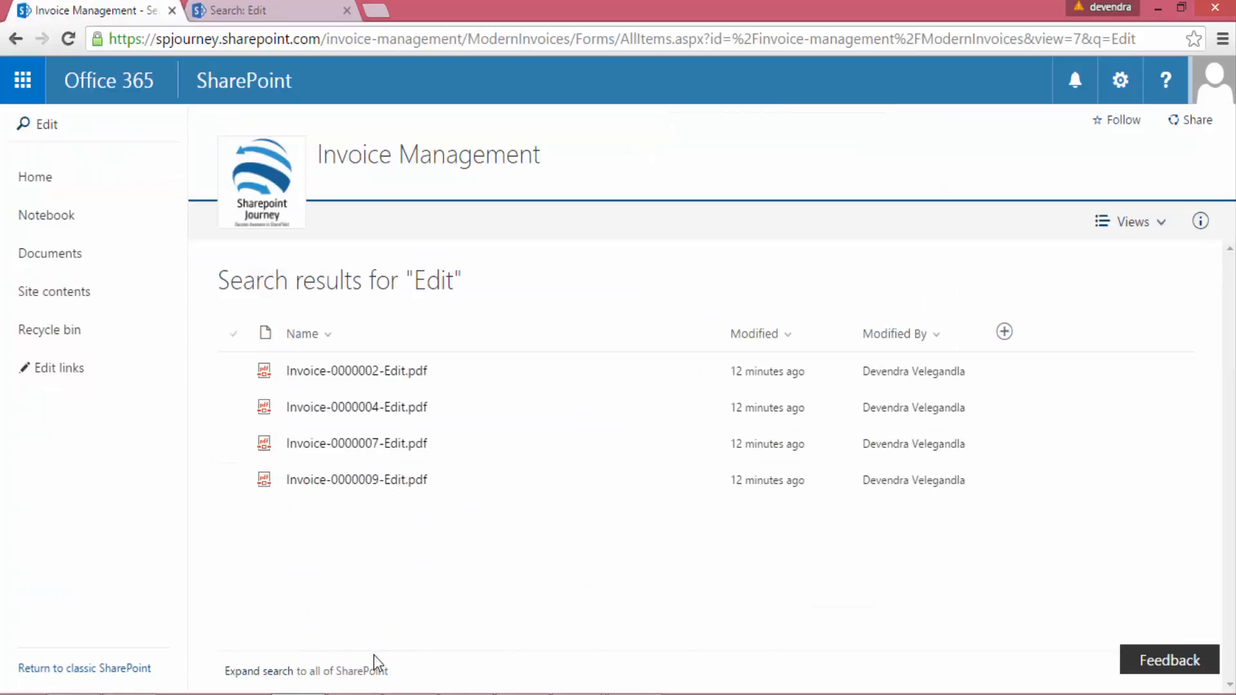
pyautogui.moveTo(359, 671)
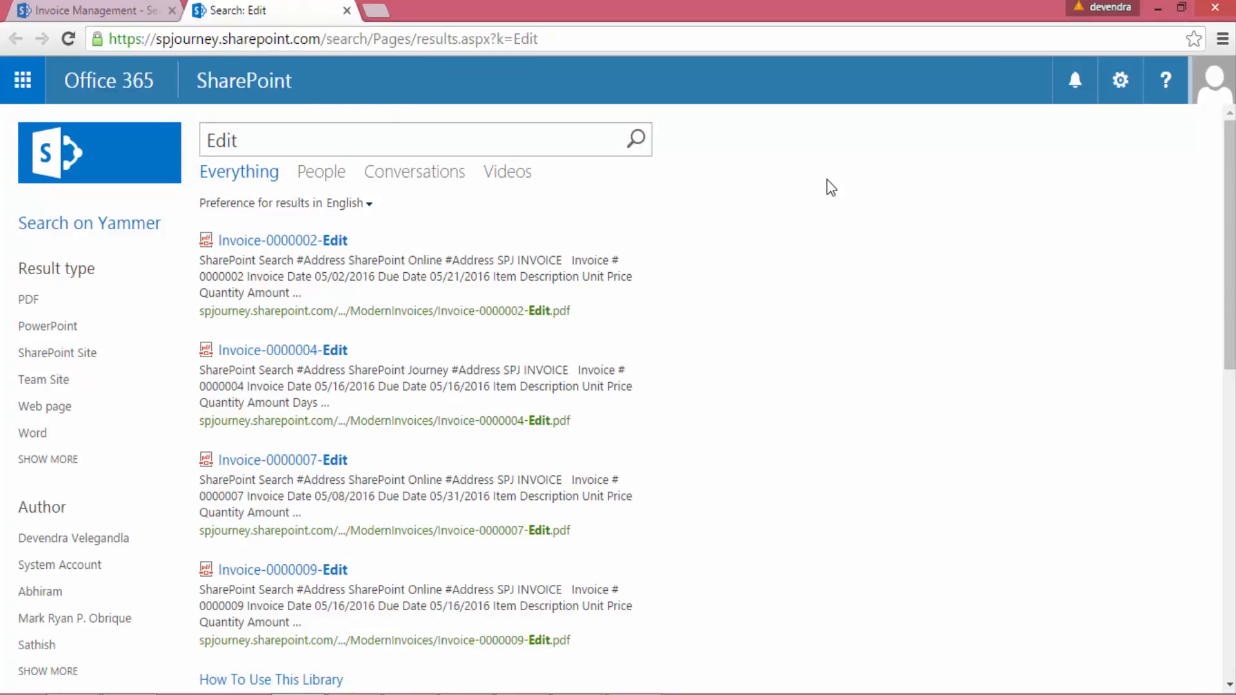
pyautogui.click(253, 141)
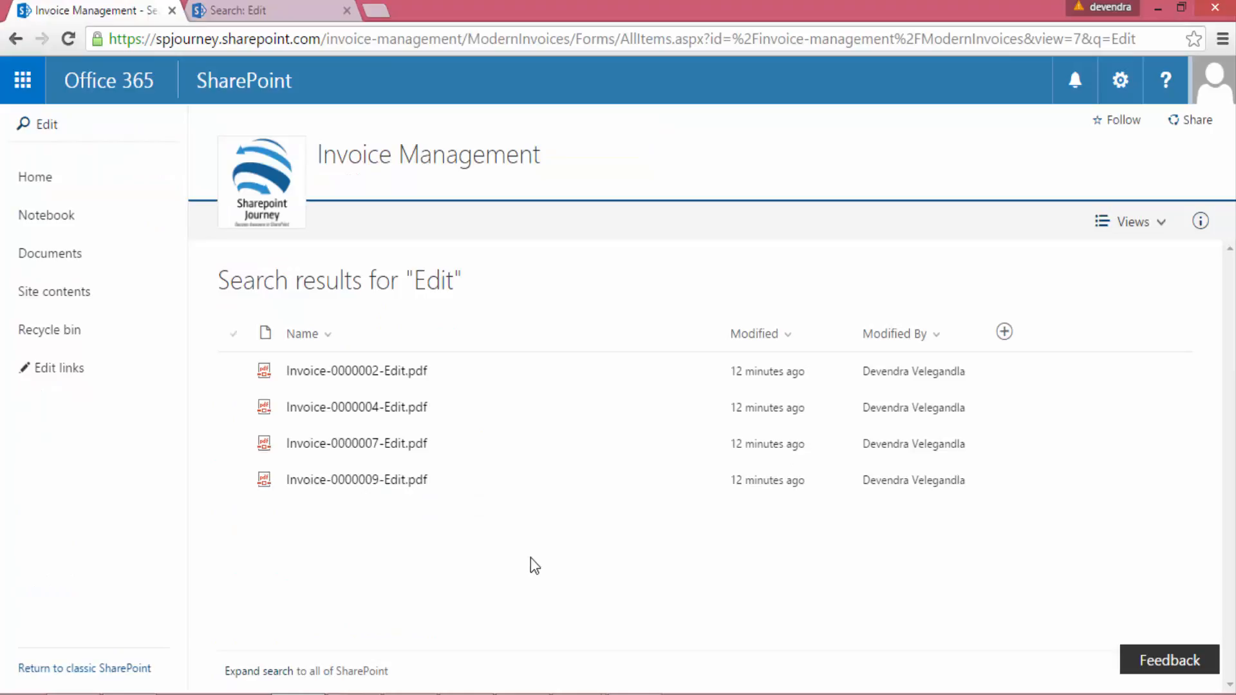
pyautogui.moveTo(275, 7)
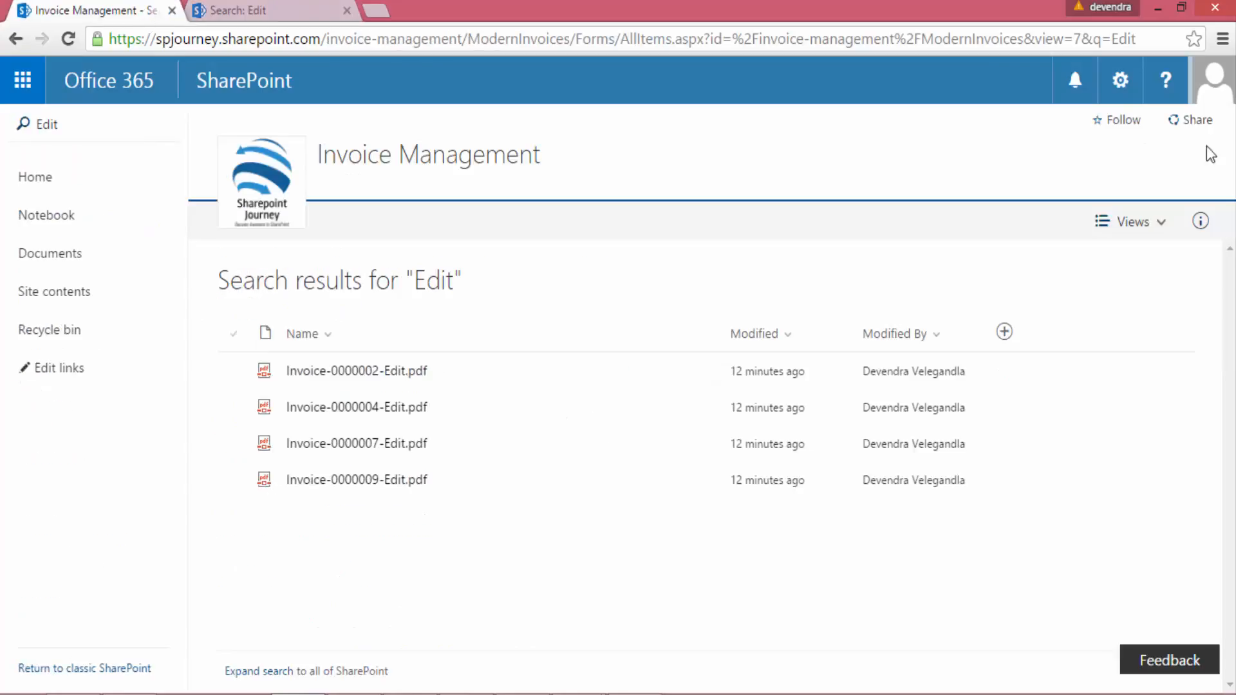
# - Clear the Edit search so the full Modern Invoices document list shows again
pyautogui.click(45, 125)
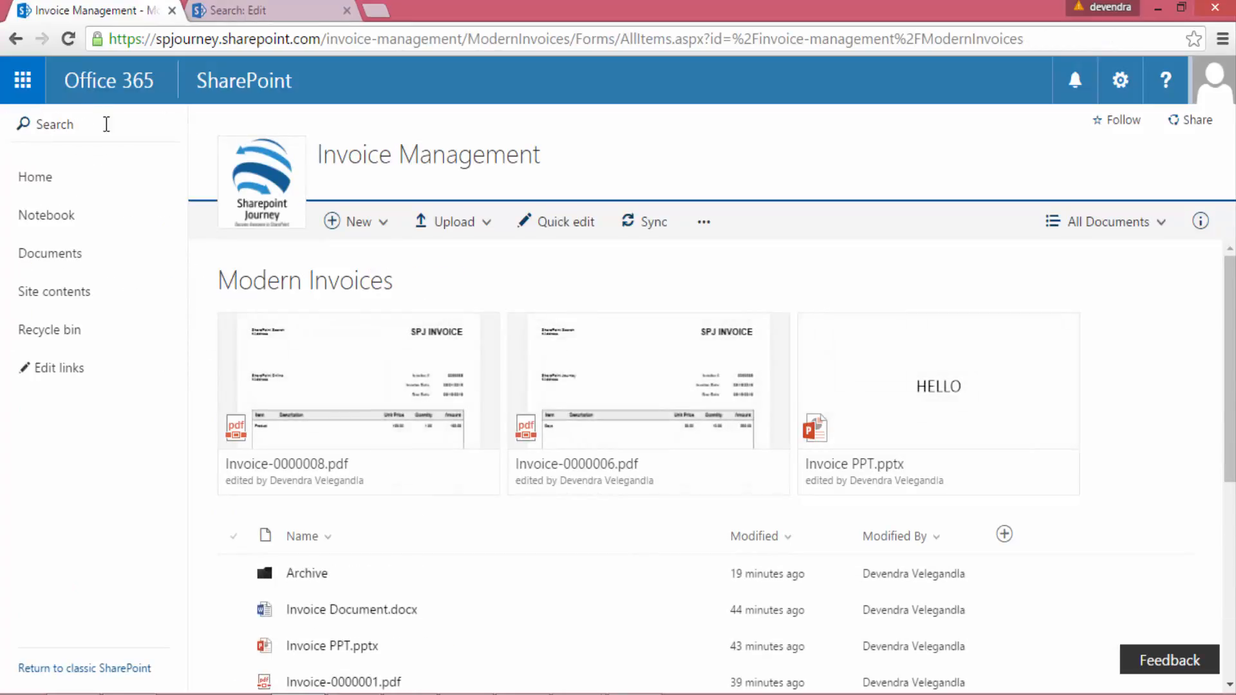
pyautogui.scroll(-3)
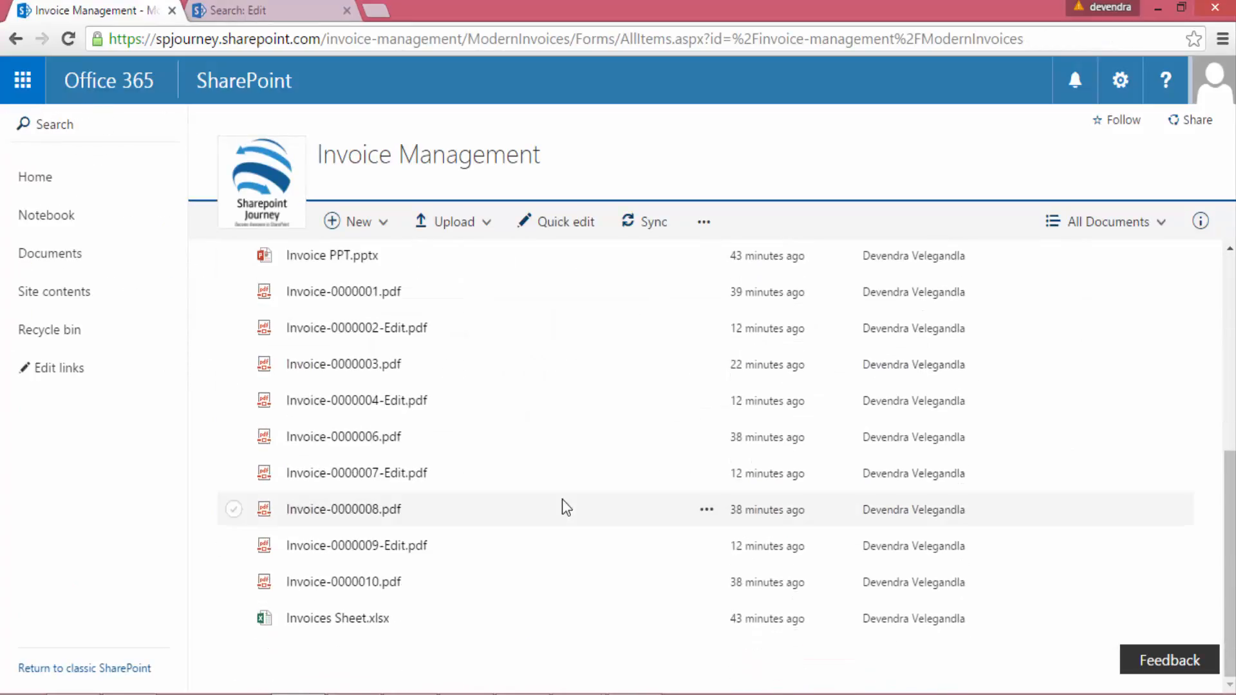